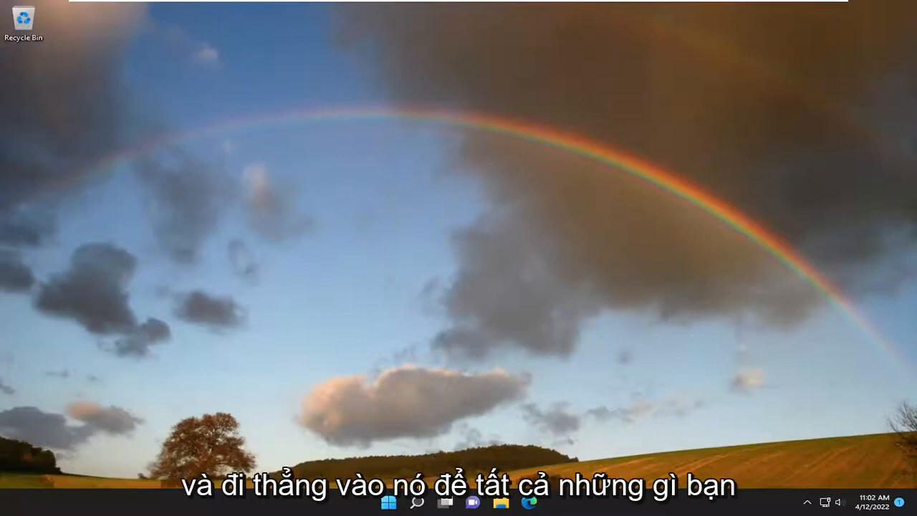
Step: Search 'settings' from the taskbar and launch the Settings app from Best match
{"action": "left_click", "coordinate": [416, 501]}
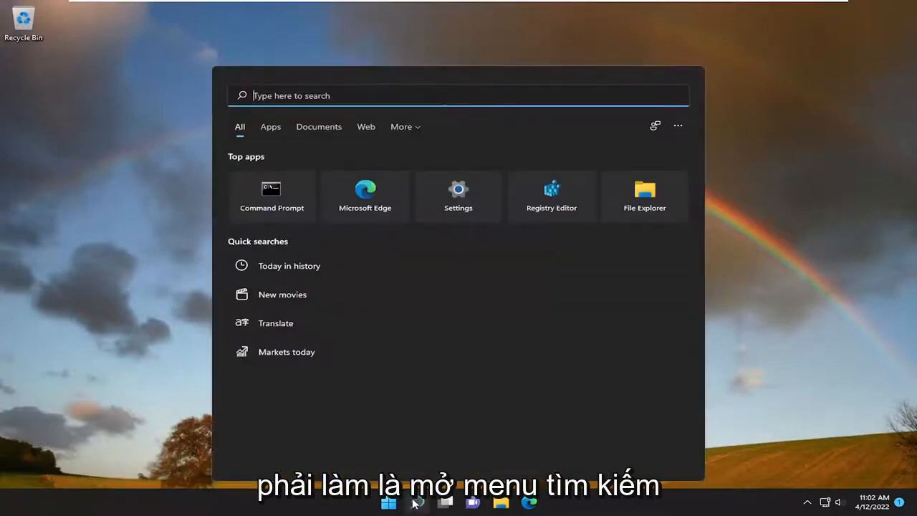
{"action": "type", "text": "settings"}
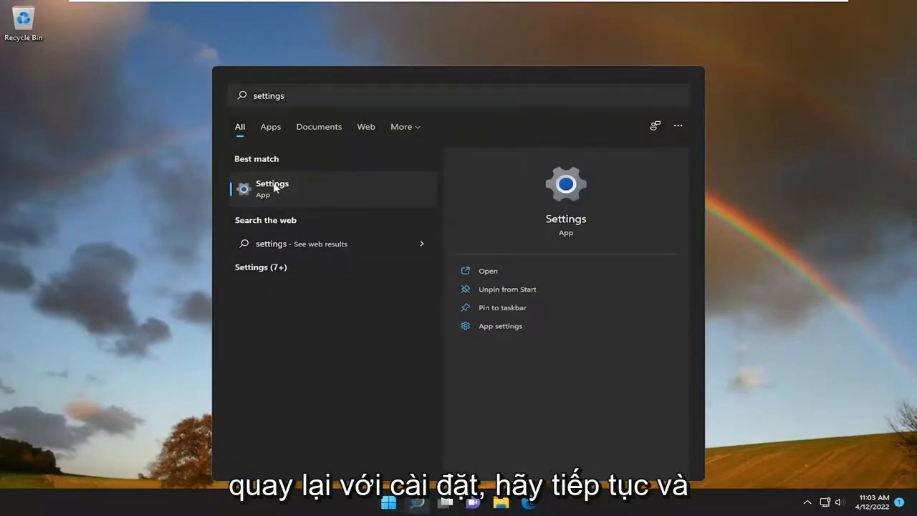
{"action": "left_click", "coordinate": [273, 188]}
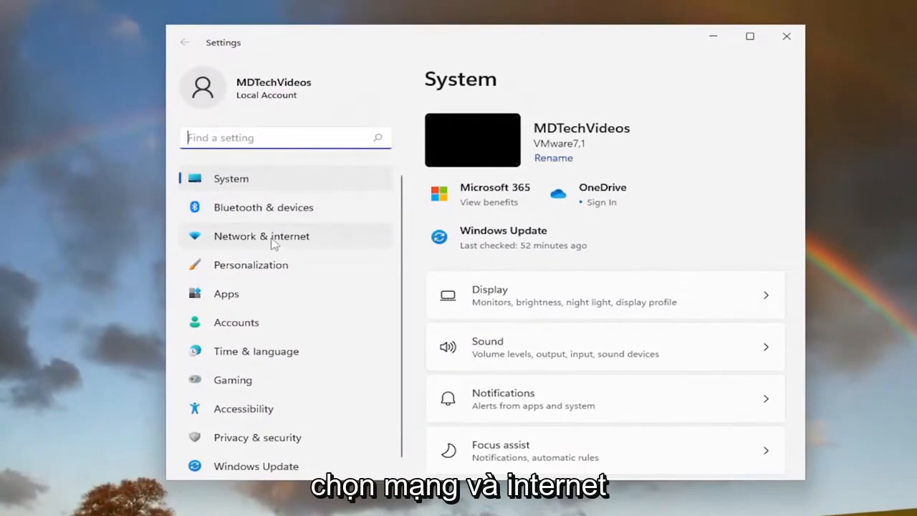
Step: Under Network & internet, turn Airplane mode on, then off, and close Settings
{"action": "left_click", "coordinate": [261, 236]}
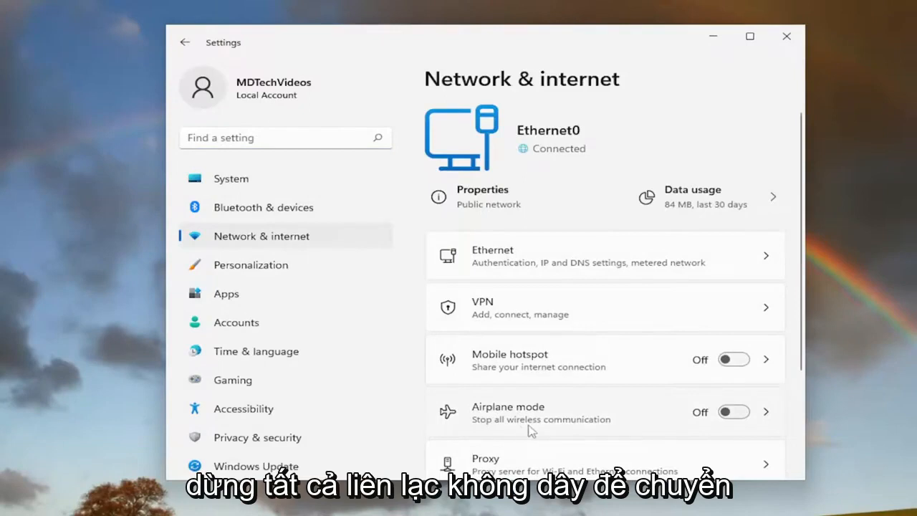
{"action": "mouse_move", "coordinate": [732, 417]}
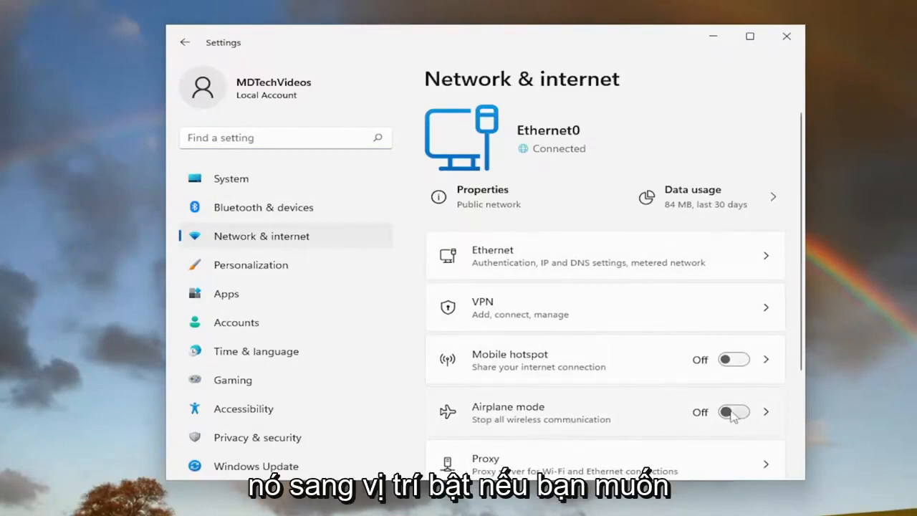
{"action": "left_click", "coordinate": [733, 412]}
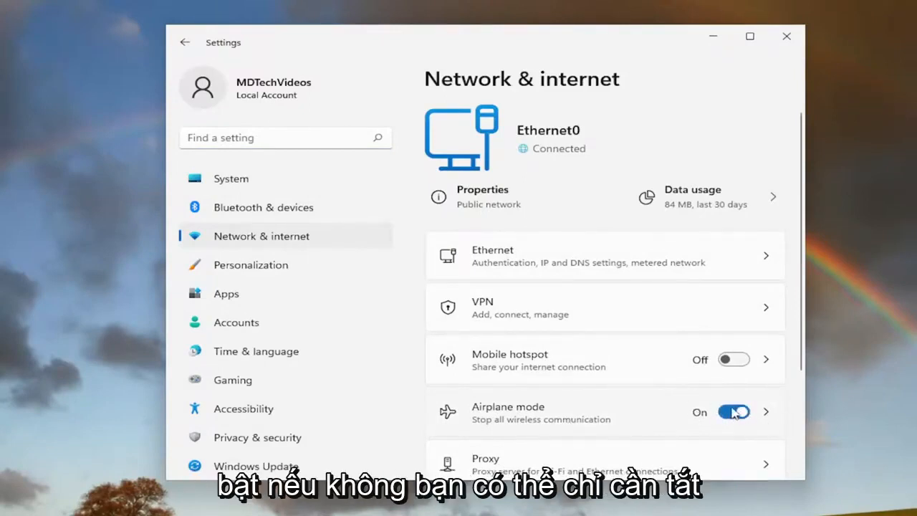
{"action": "left_click", "coordinate": [733, 411]}
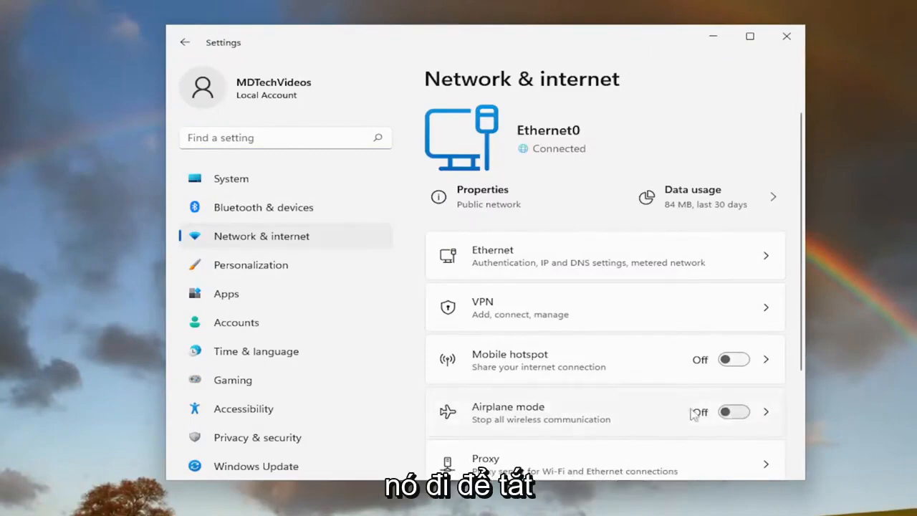
{"action": "mouse_move", "coordinate": [716, 416]}
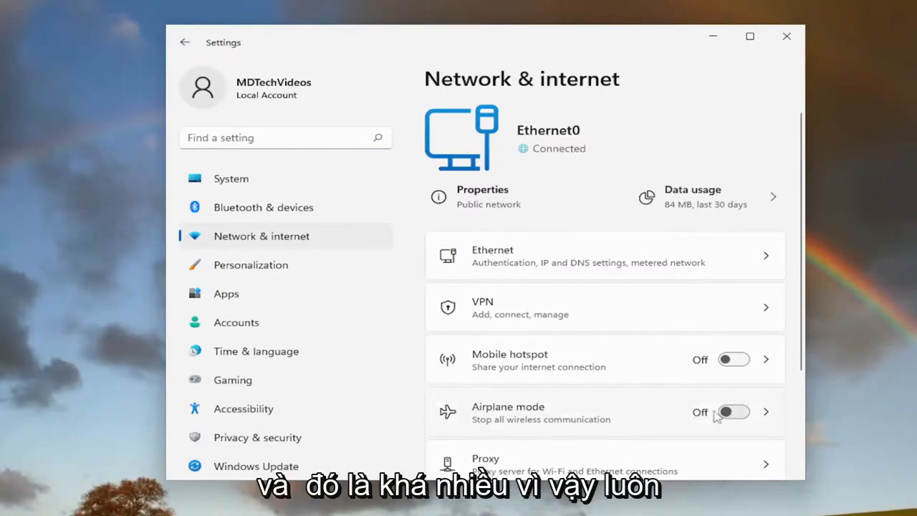
{"action": "mouse_move", "coordinate": [786, 36]}
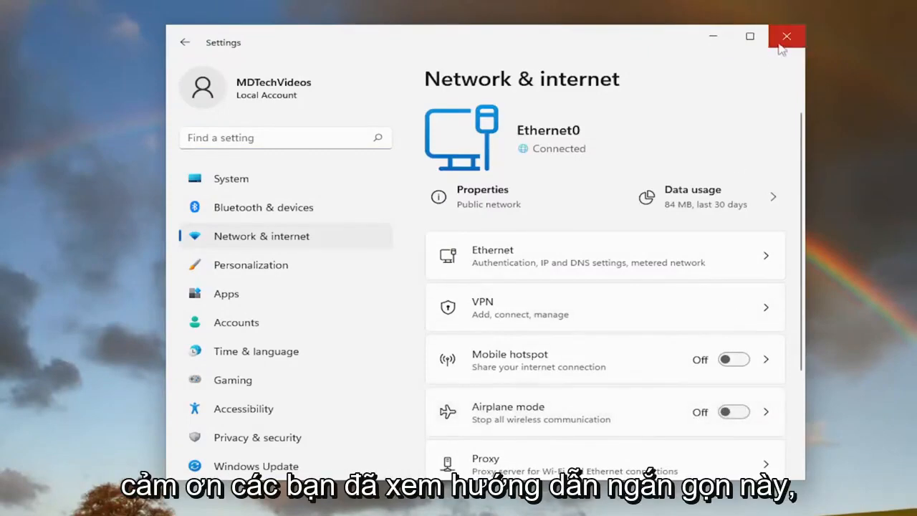
{"action": "left_click", "coordinate": [786, 36]}
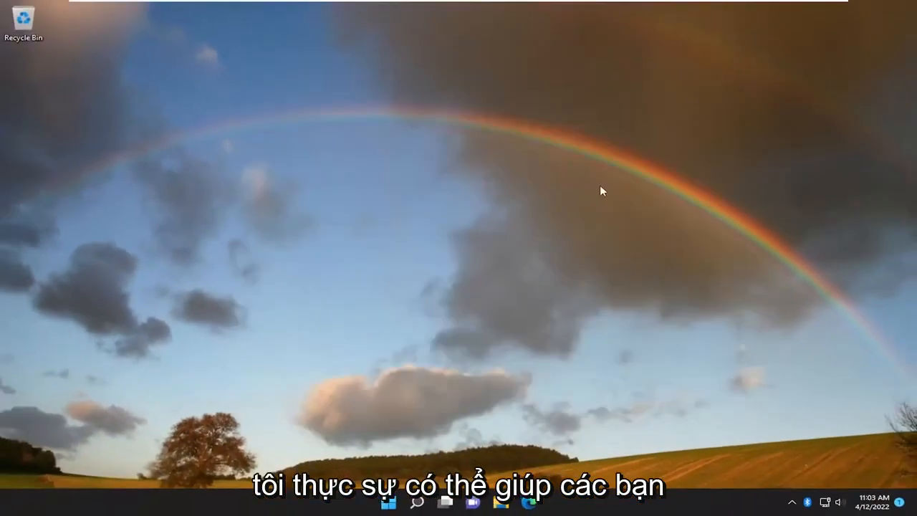